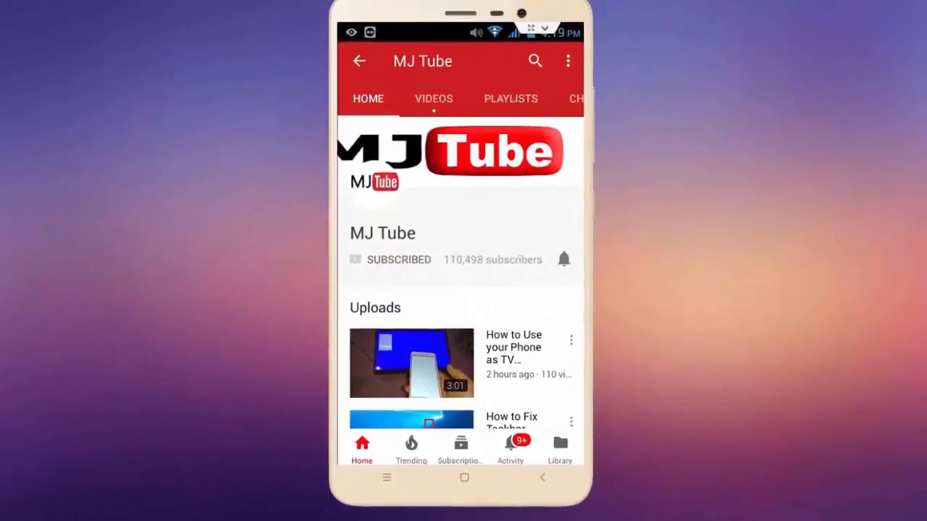
- Switch the inbox to the new Gmail design from the gear menu
{"action": "left_click", "coordinate": [563, 259]}
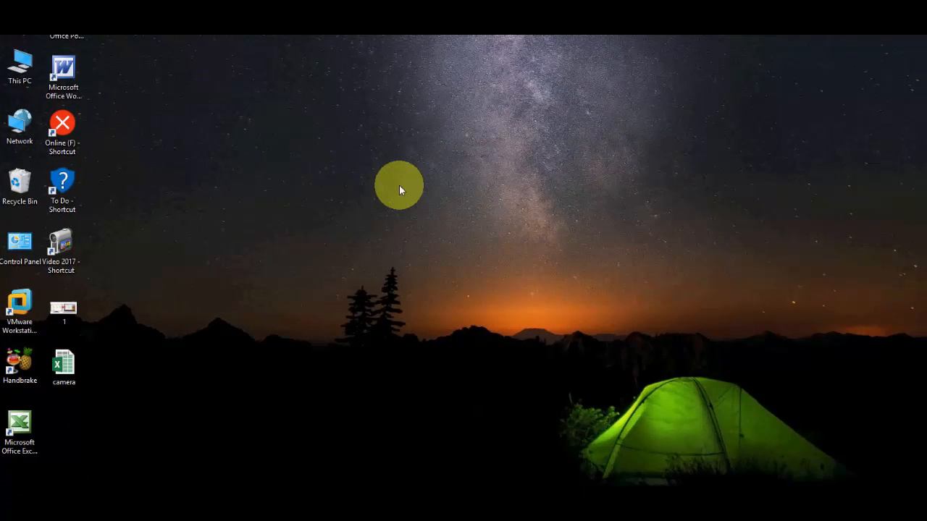
{"action": "mouse_move", "coordinate": [420, 221]}
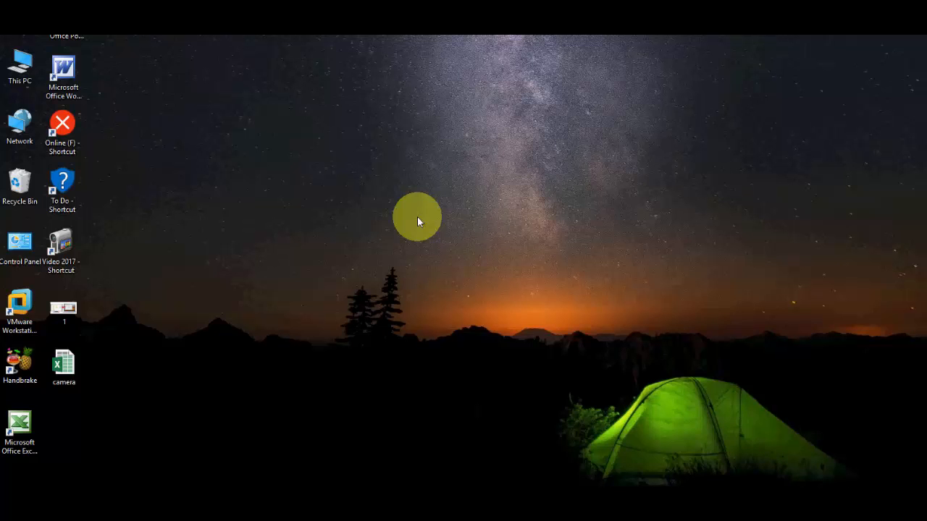
{"action": "mouse_move", "coordinate": [292, 316]}
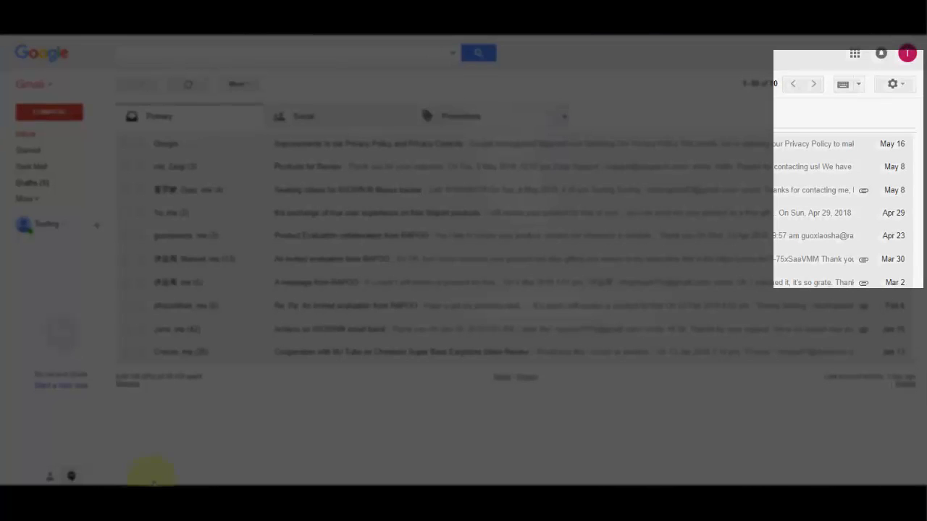
{"action": "mouse_move", "coordinate": [892, 83]}
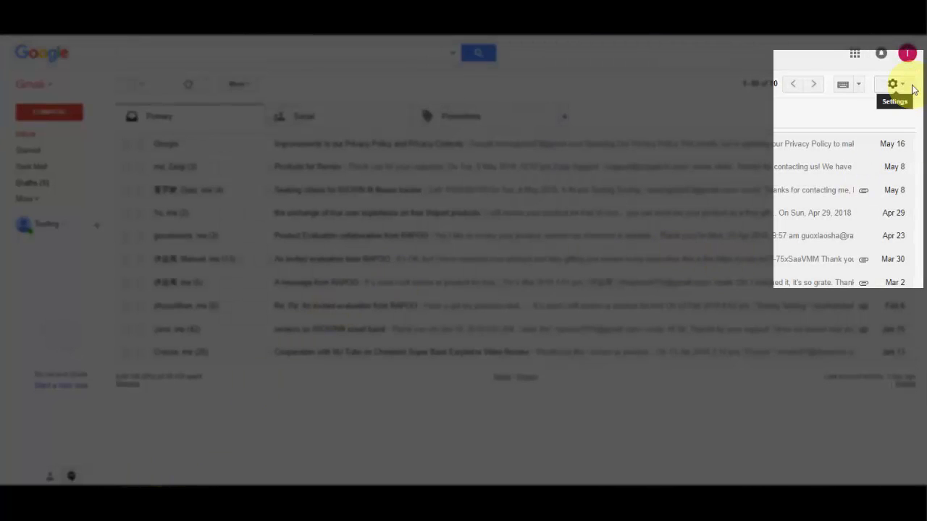
{"action": "left_click", "coordinate": [892, 82]}
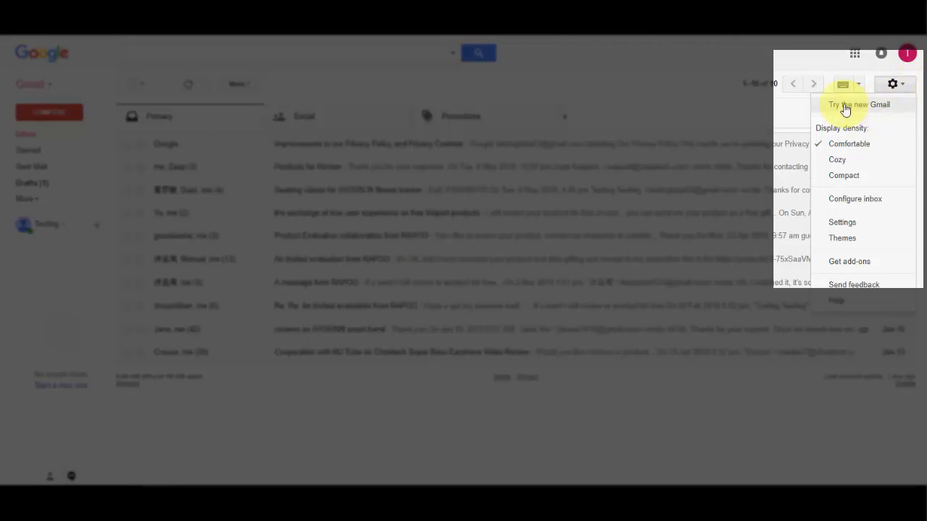
{"action": "mouse_move", "coordinate": [869, 107]}
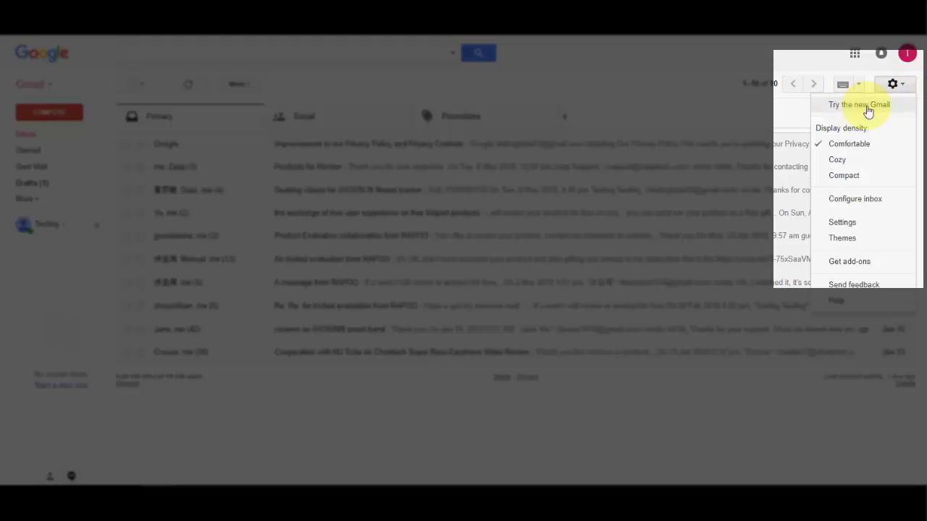
{"action": "left_click", "coordinate": [892, 83]}
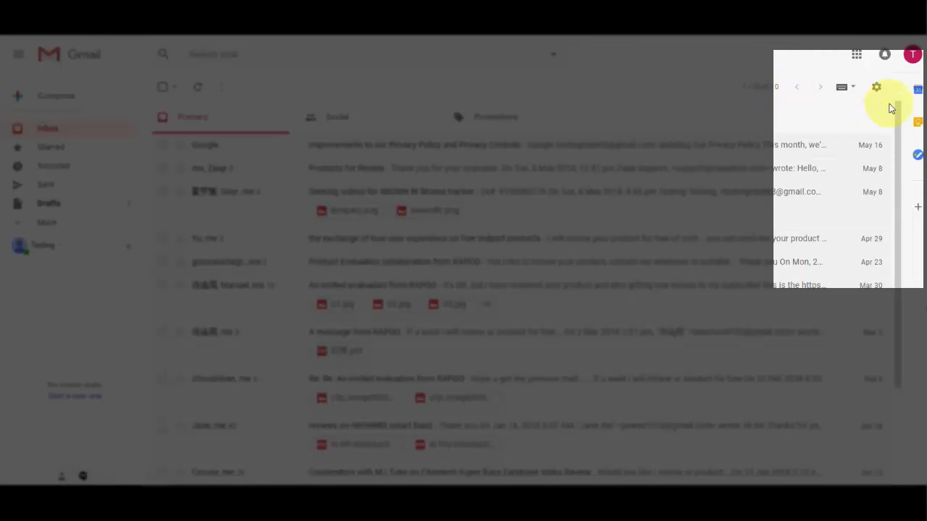
- Go to Gmail Settings, landing on the General tab
{"action": "left_click", "coordinate": [877, 87]}
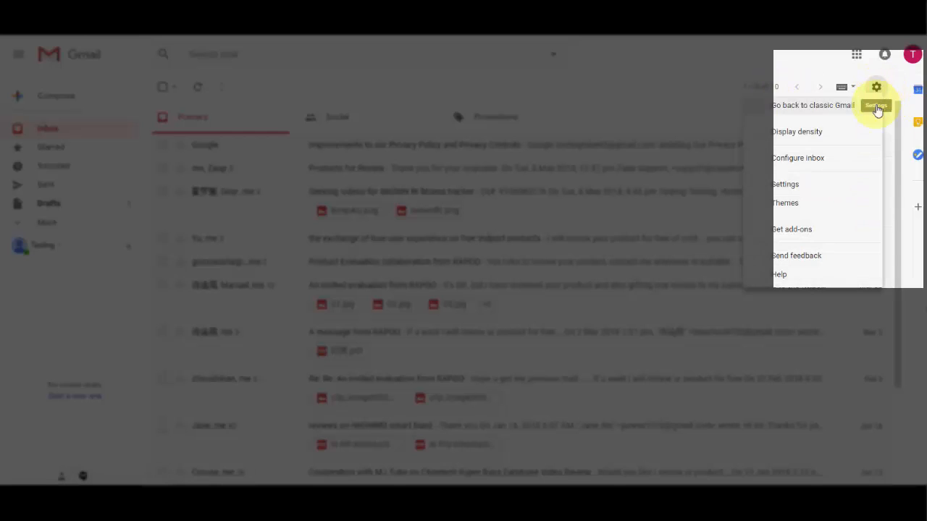
{"action": "mouse_move", "coordinate": [843, 192]}
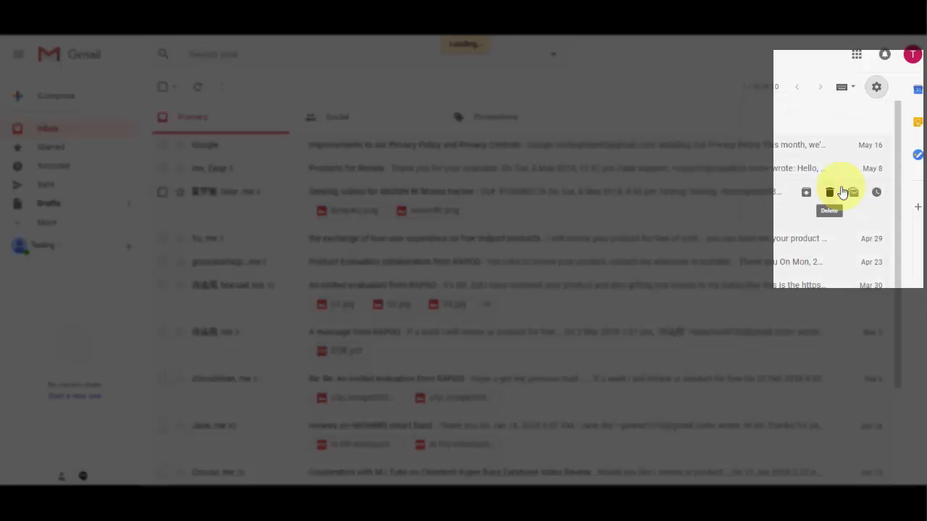
{"action": "left_click", "coordinate": [876, 87]}
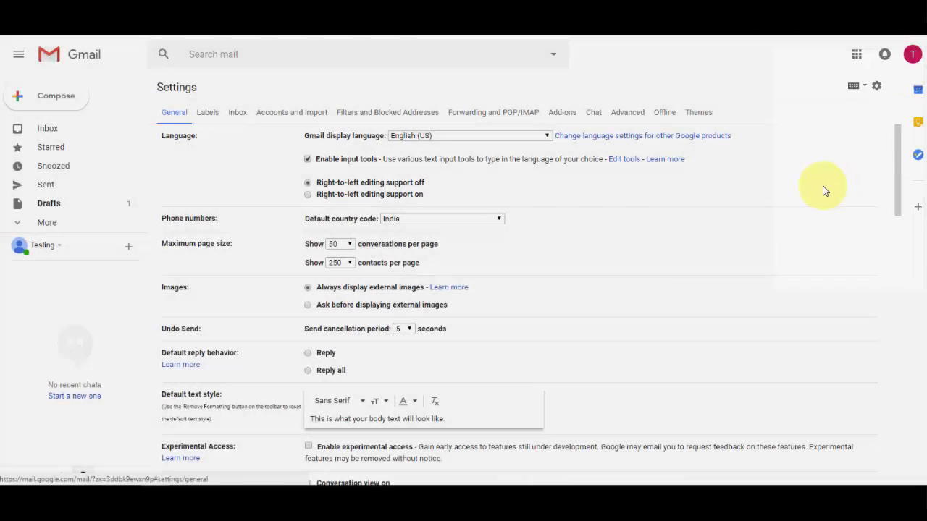
{"action": "mouse_move", "coordinate": [663, 113]}
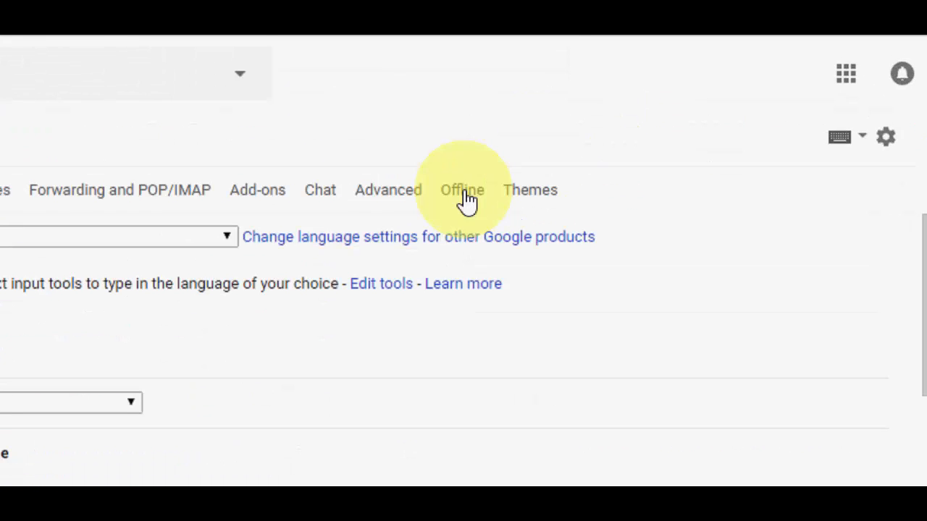
- Show the Offline tab of Gmail Settings
{"action": "left_click", "coordinate": [460, 190]}
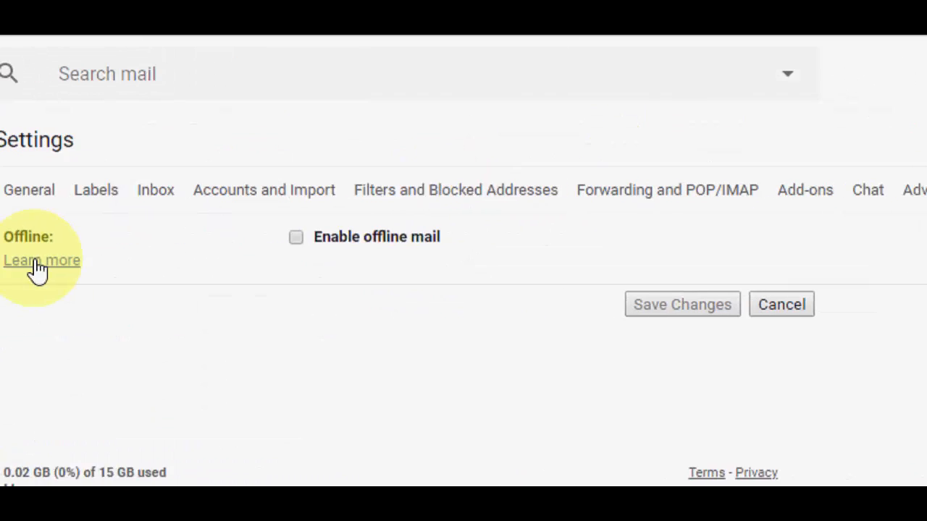
{"action": "mouse_move", "coordinate": [350, 252]}
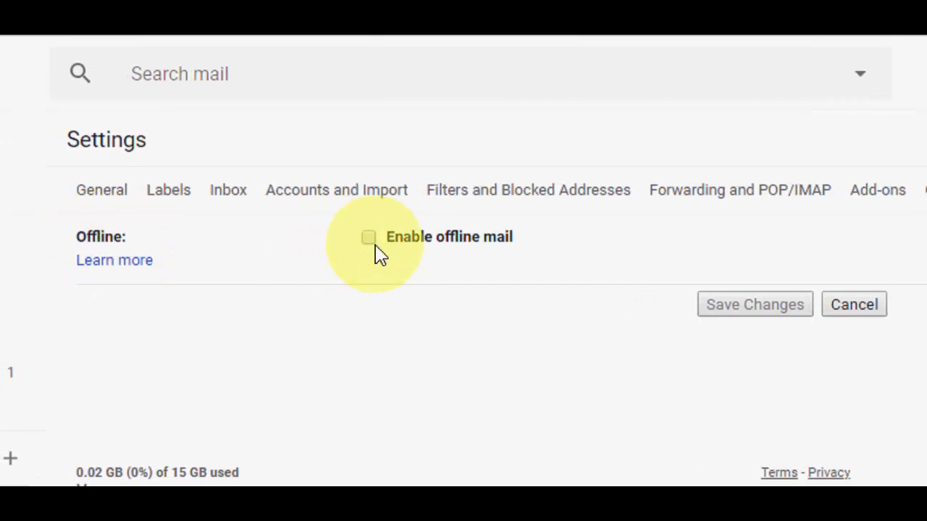
- Enable offline mail and reach the Security options below the 30-day sync settings
{"action": "left_click", "coordinate": [368, 237]}
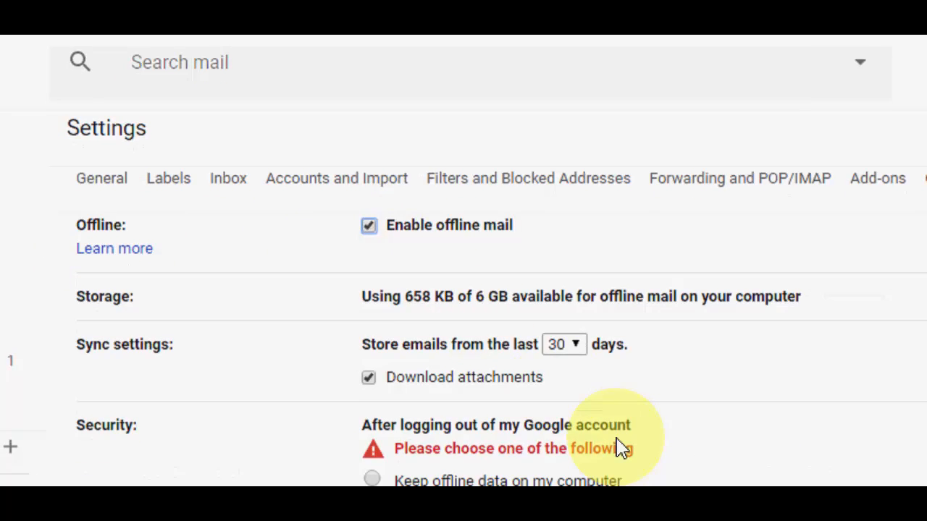
{"action": "scroll", "scroll_direction": "down", "scroll_amount": 3}
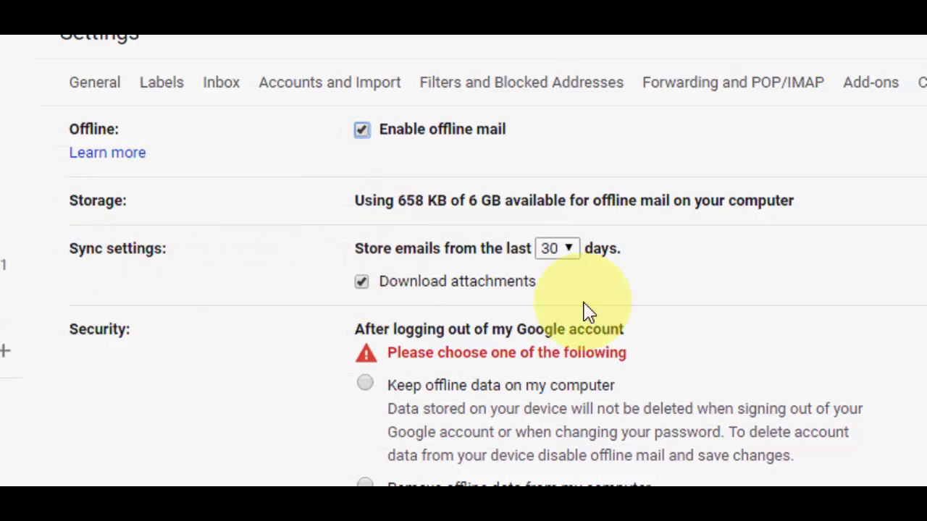
{"action": "mouse_move", "coordinate": [117, 329]}
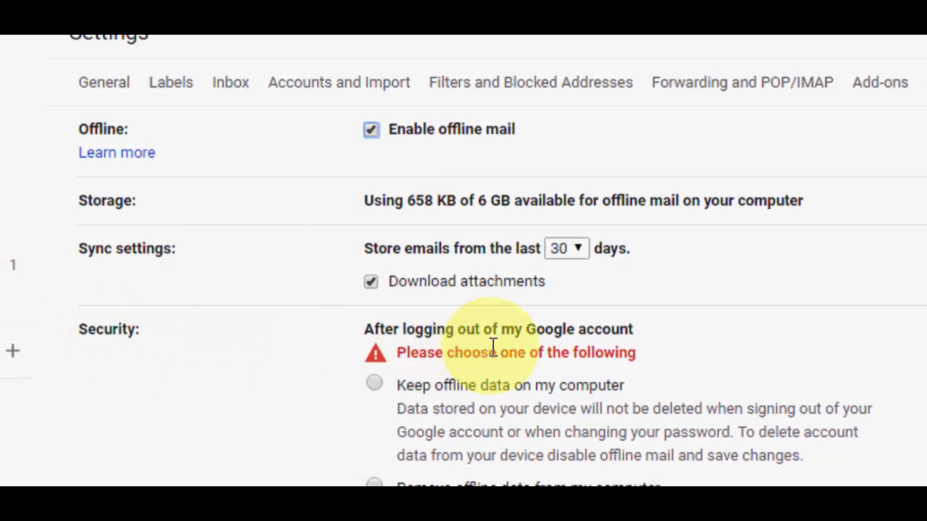
{"action": "scroll", "scroll_direction": "down", "scroll_amount": 3}
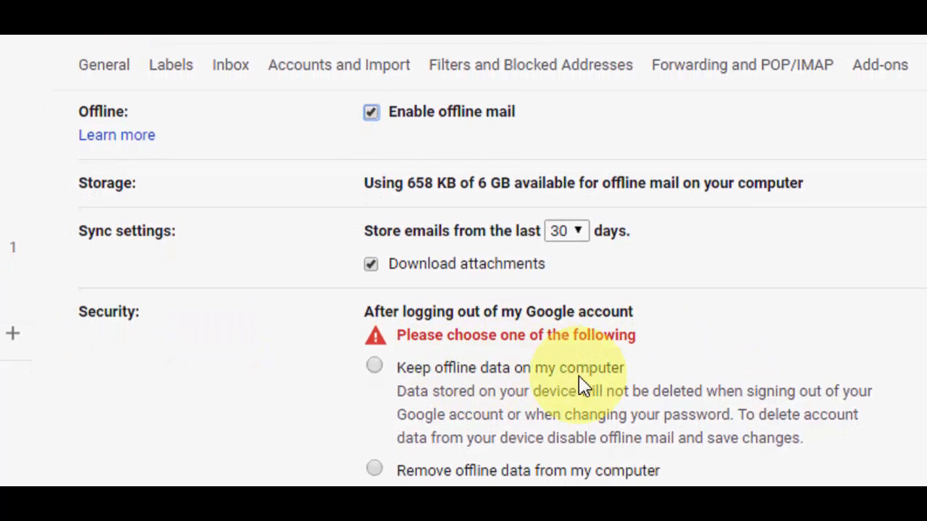
{"action": "scroll", "scroll_direction": "down", "scroll_amount": 3}
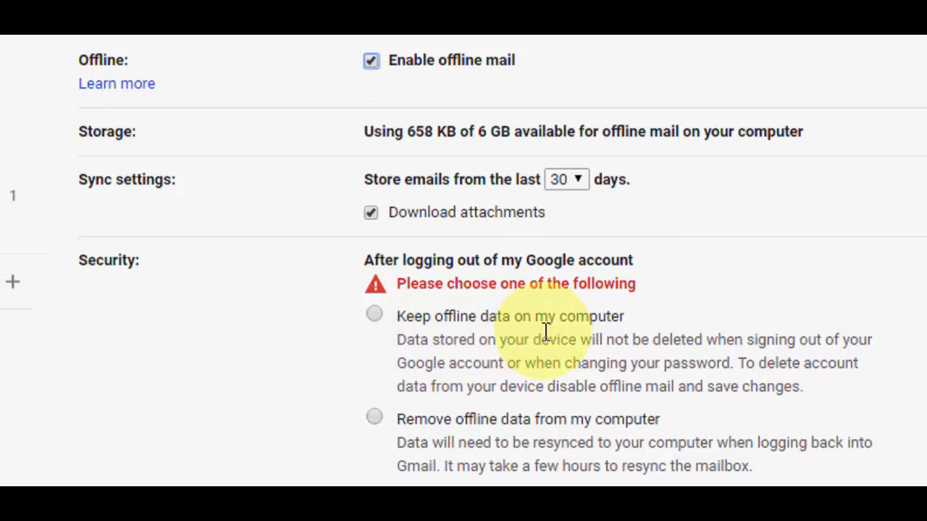
{"action": "scroll", "scroll_direction": "down", "scroll_amount": 3}
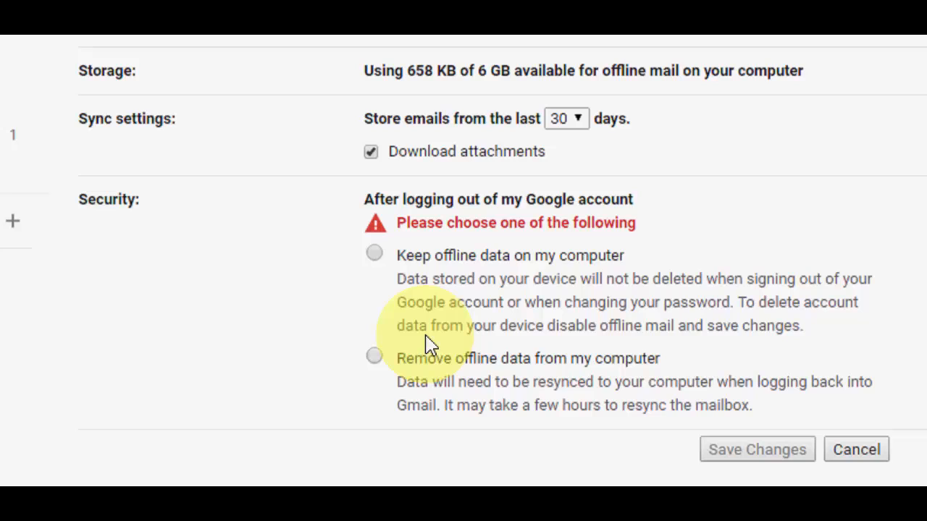
{"action": "mouse_move", "coordinate": [423, 336]}
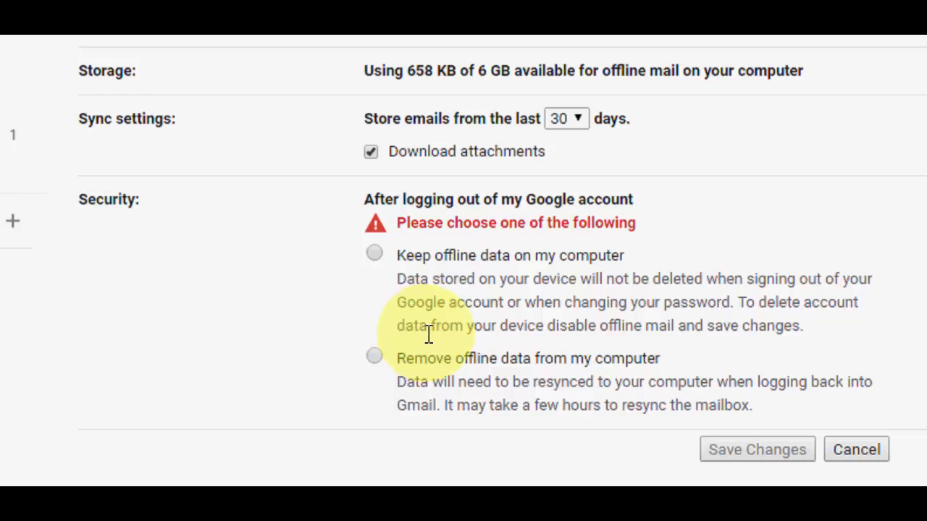
{"action": "left_click", "coordinate": [373, 356]}
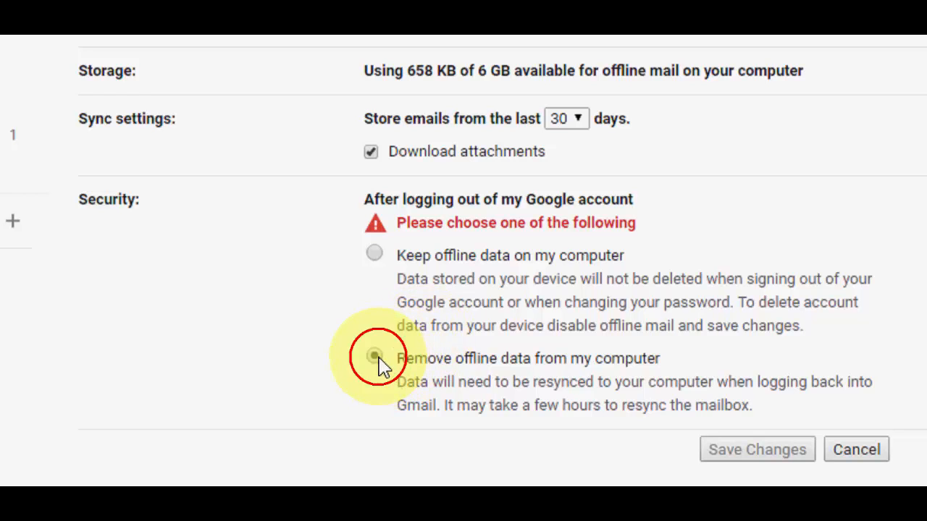
- Choose 'Keep offline data on my computer' after logout and save the offline settings
{"action": "left_click", "coordinate": [374, 358]}
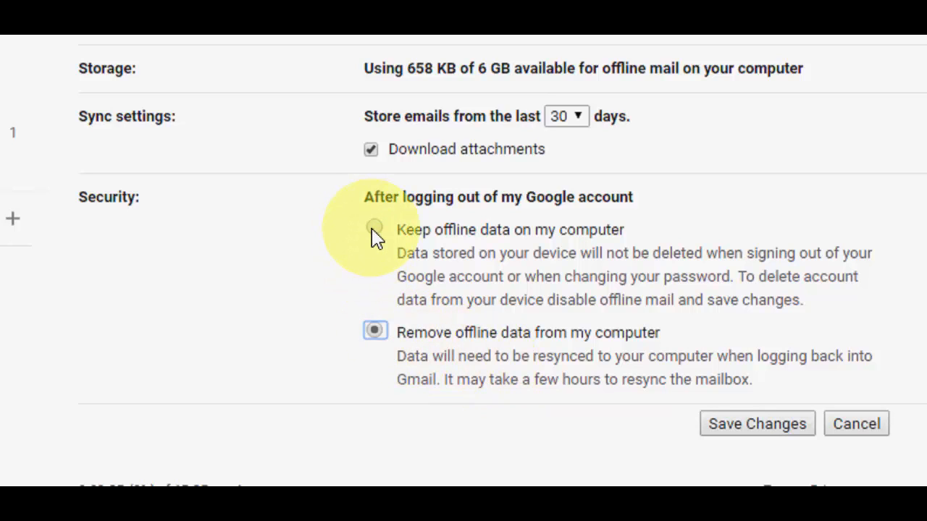
{"action": "left_click", "coordinate": [374, 228]}
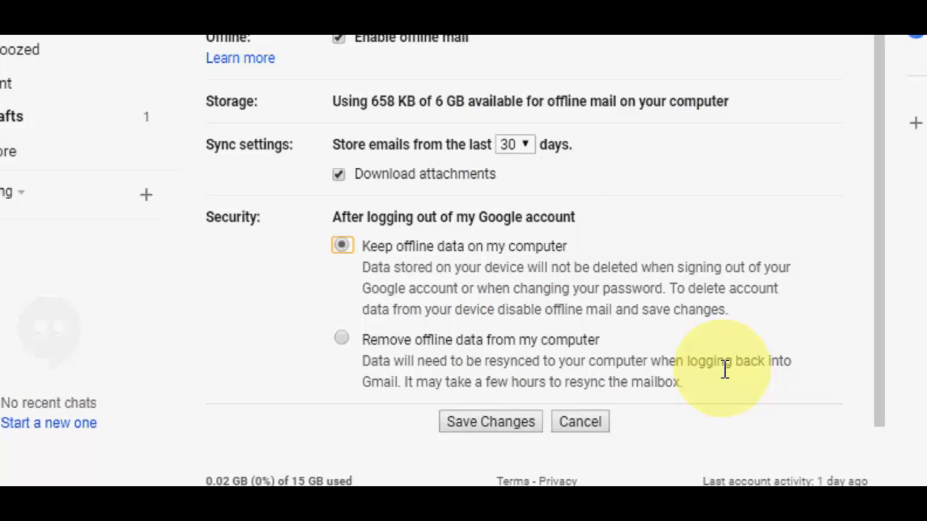
{"action": "left_click", "coordinate": [489, 422]}
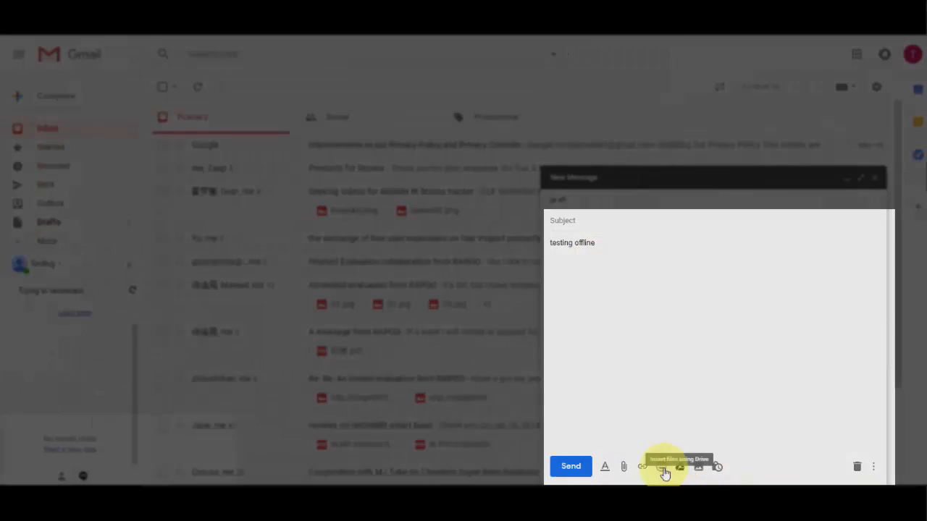
- Send the 'testing offline' message so Gmail queues it to be sent later
{"action": "left_click", "coordinate": [570, 466]}
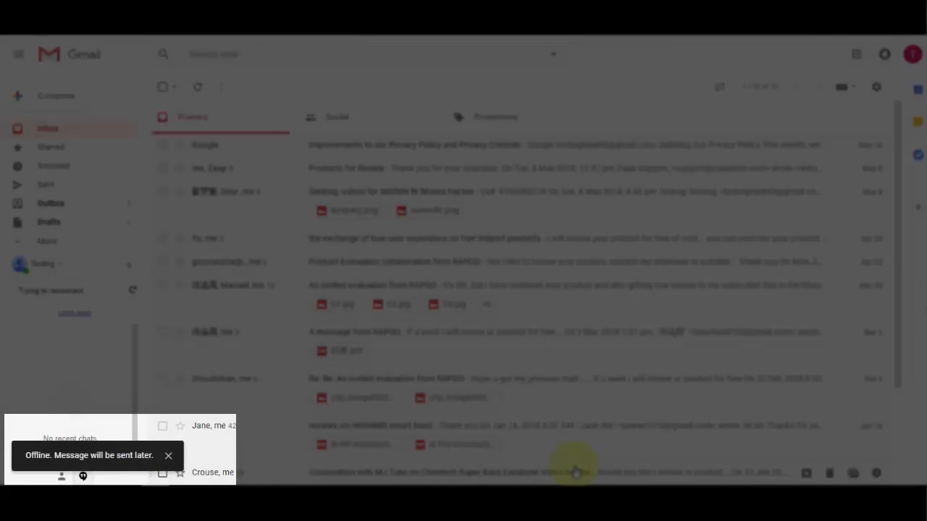
{"action": "mouse_move", "coordinate": [82, 476]}
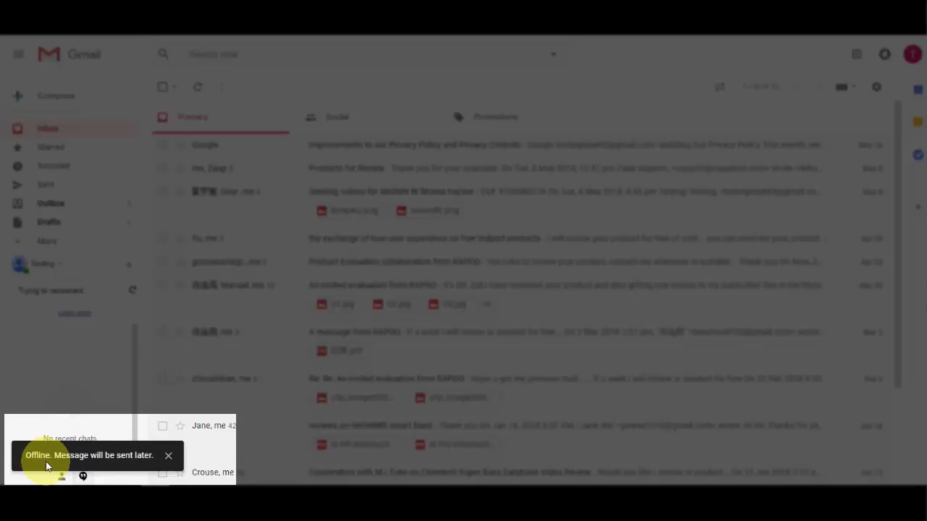
{"action": "mouse_move", "coordinate": [78, 468]}
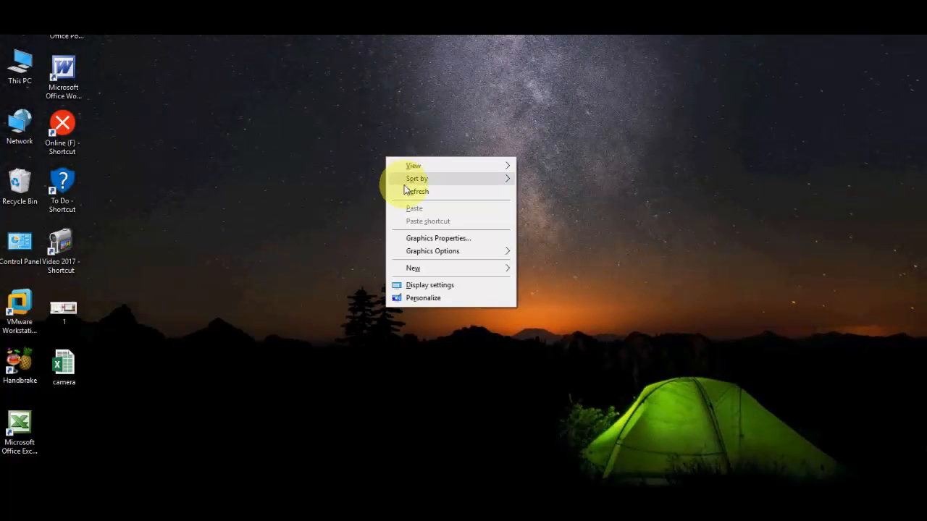
- Refresh the desktop after closing the browser
{"action": "left_click", "coordinate": [417, 191]}
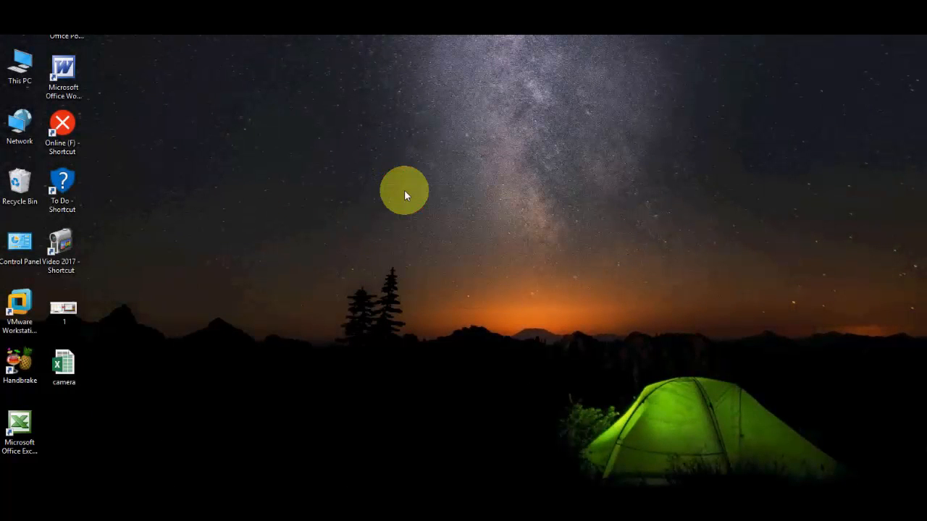